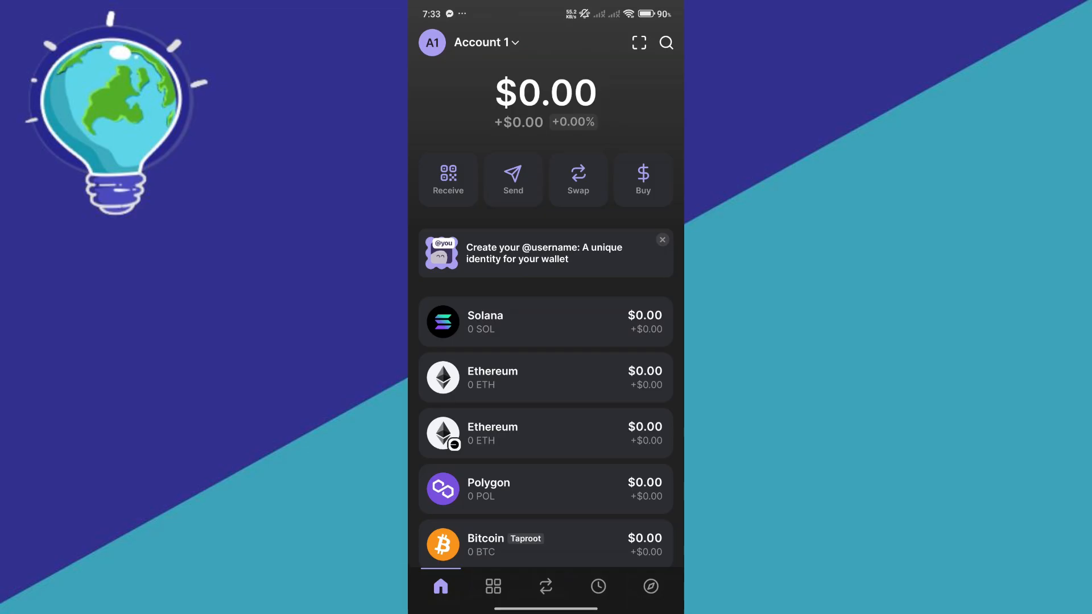
Step: Leave the Phantom wallet home and bring up the Trojan on Solana bot chat in Telegram
scroll("down", 3)
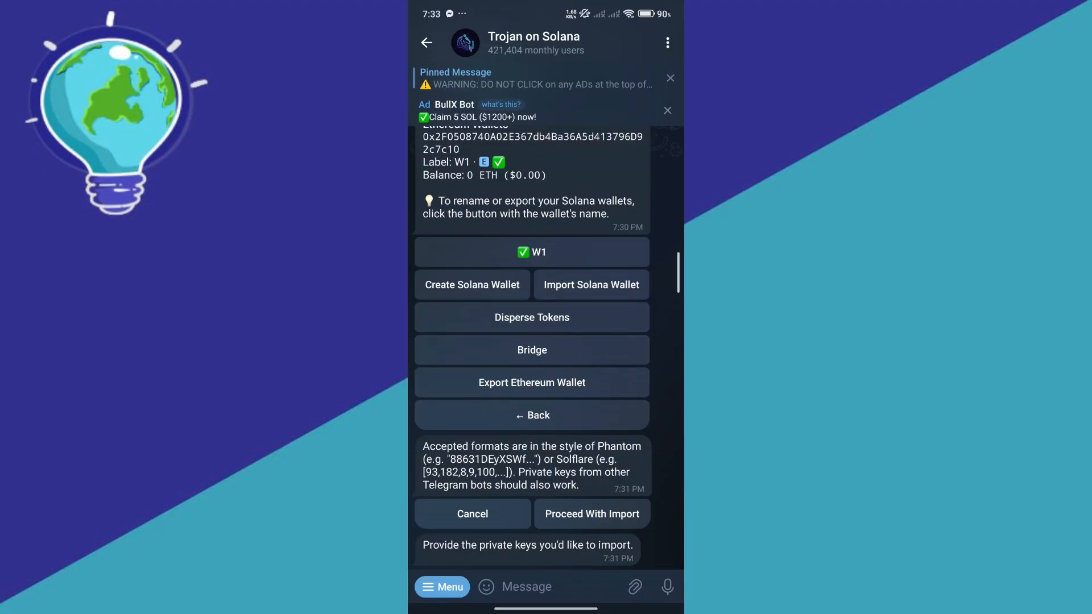
Step: Jump to the chat's latest messages showing the bot's main menu with wallet address and SOL balance
left_click(494, 522)
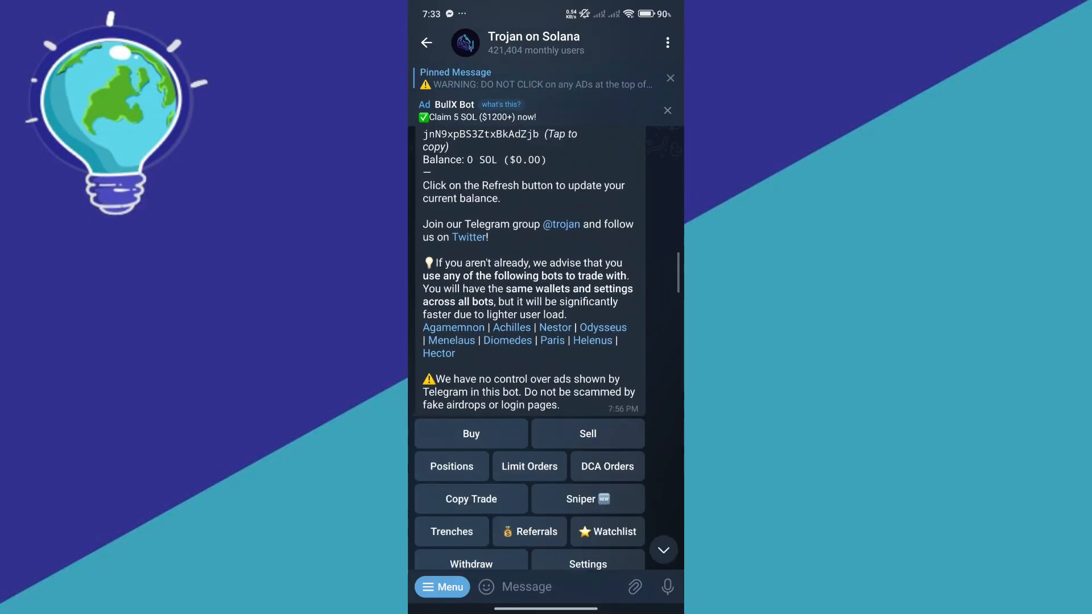
scroll("down", 3)
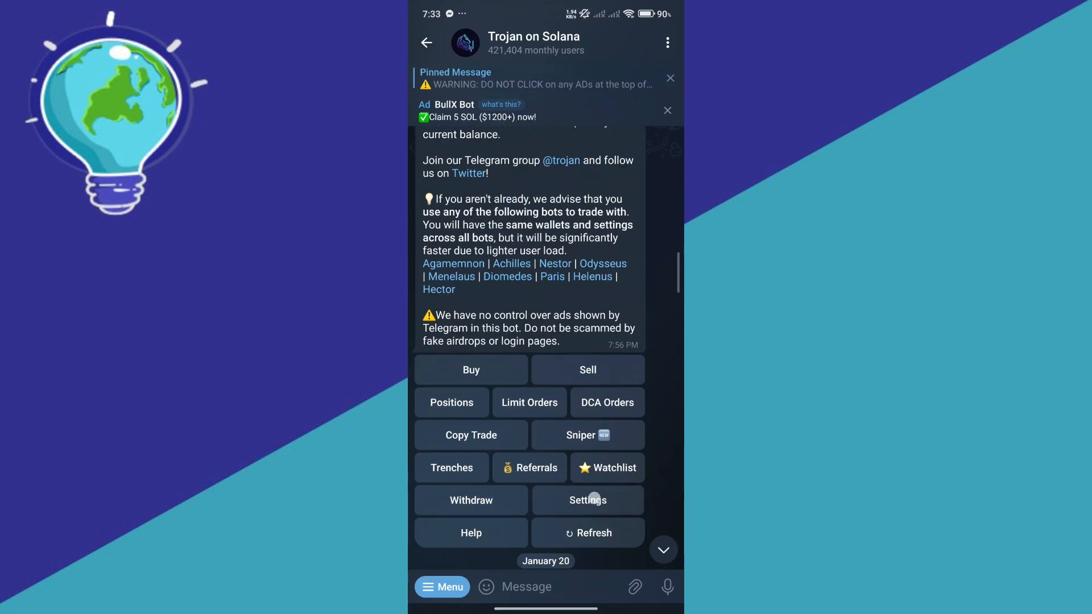
Step: Reach the bot's Wallets page listing the Solana and Ethereum wallets via Settings
left_click(587, 500)
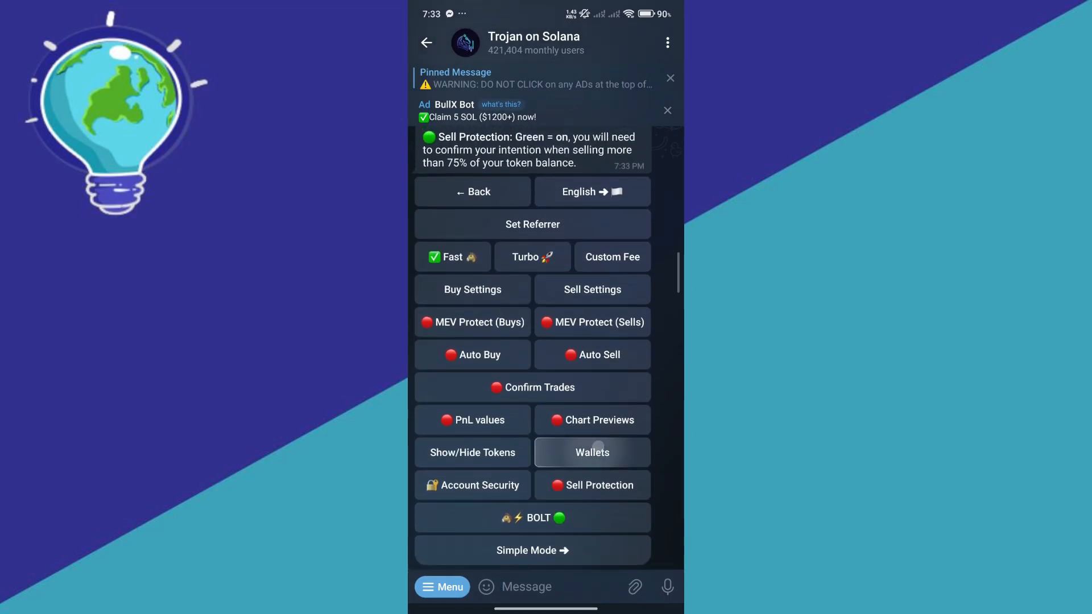
left_click(592, 453)
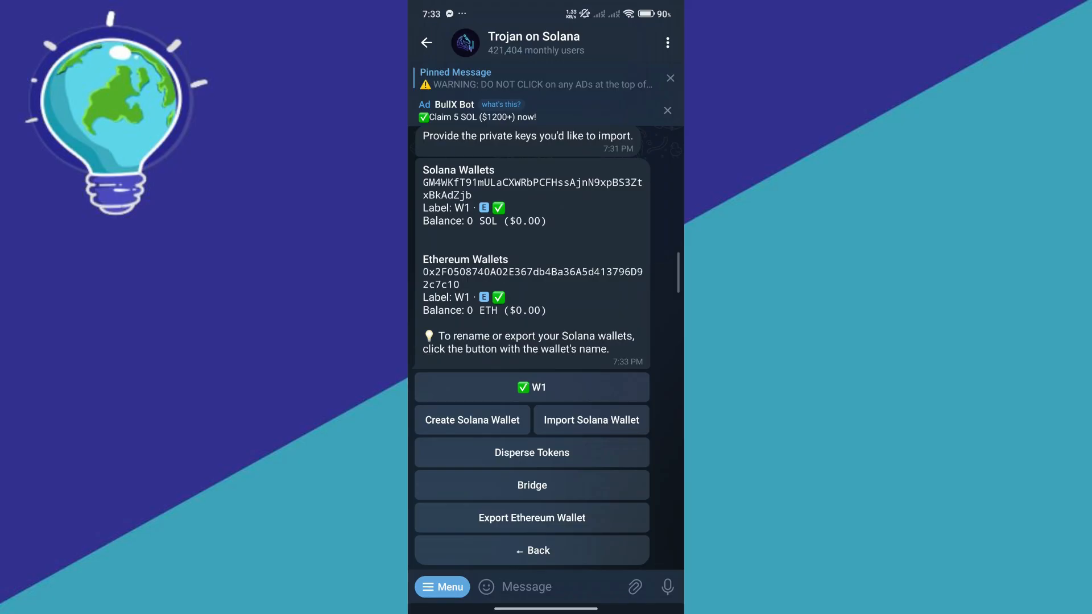
Step: Choose Import Solana Wallet so the bot requests a private key, then return to Phantom
left_click(590, 420)
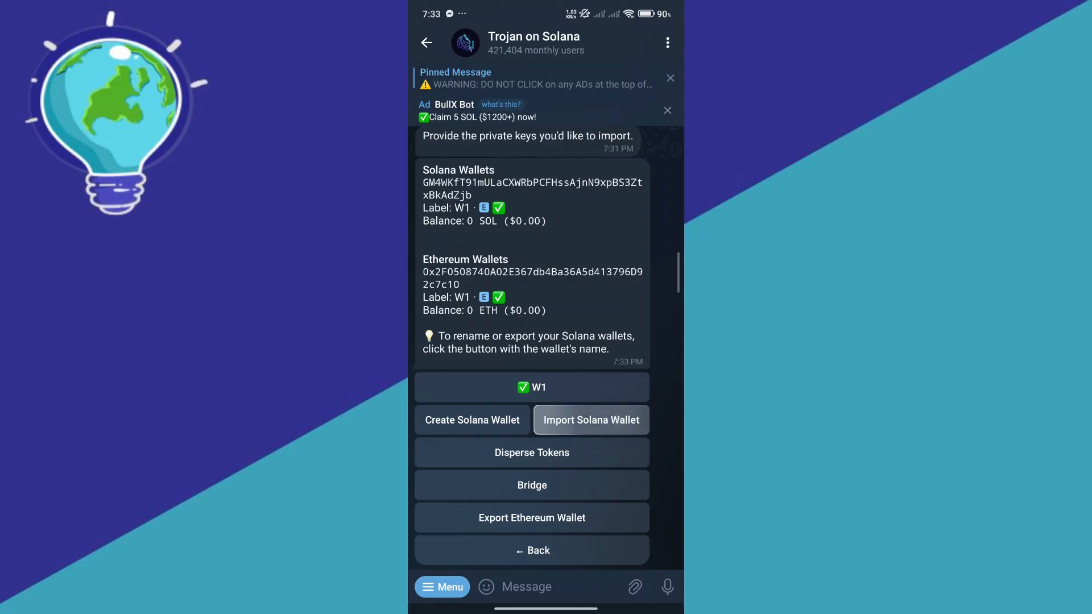
left_click(591, 420)
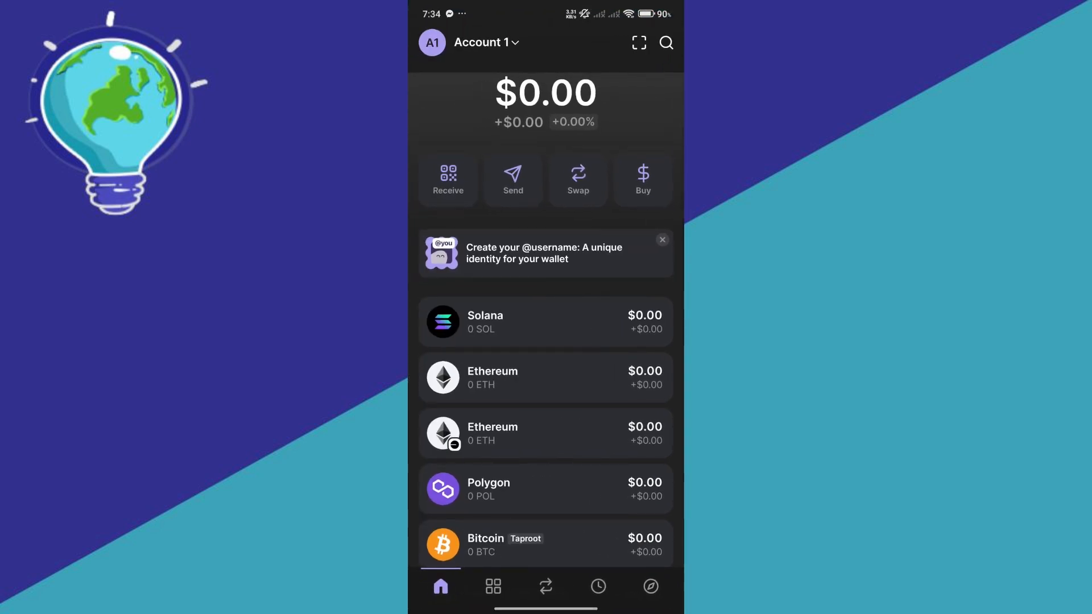
Step: Reach Account 1's Edit Account page from the account list, where the private key can be shown
left_click(486, 43)
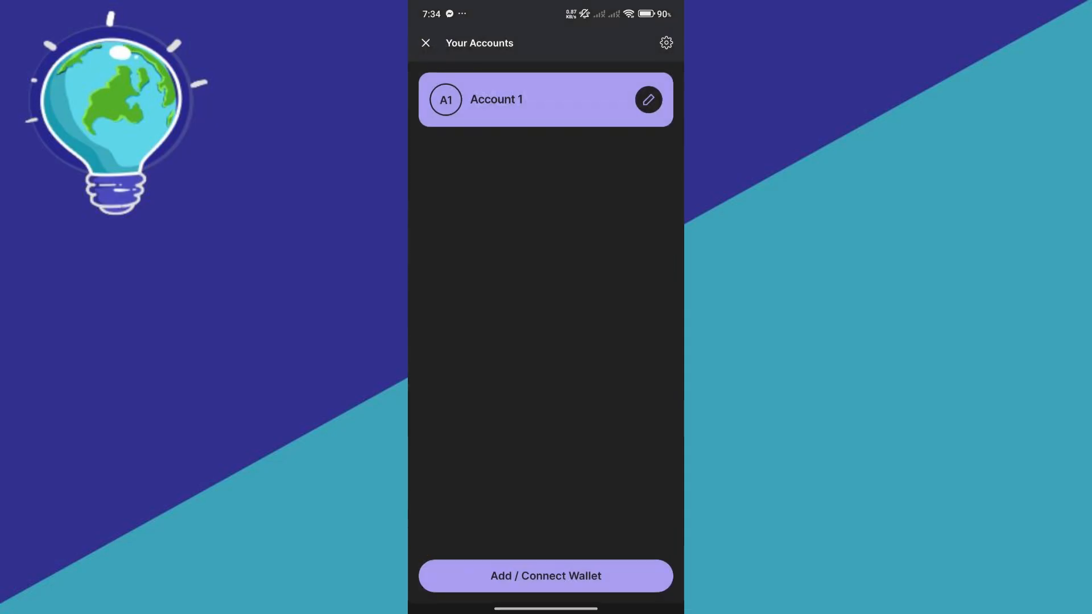
left_click(649, 100)
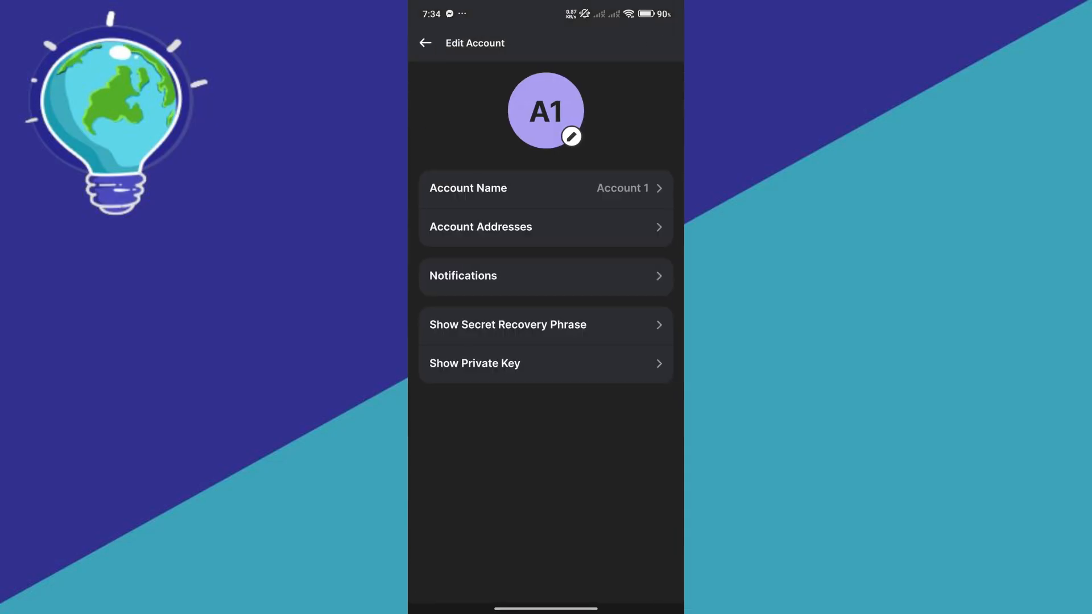